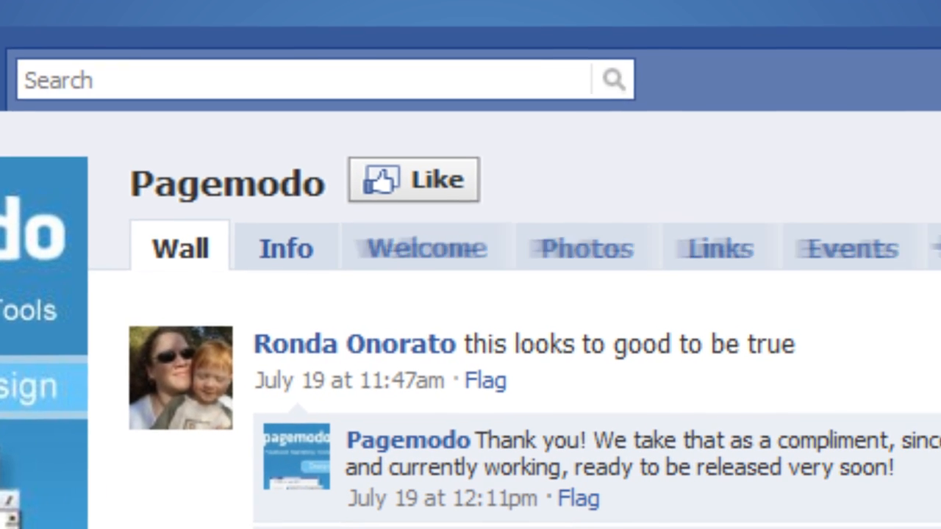
Step: Follow the link from the Pagemodo Facebook wall to the Pagebuilder homepage
left_click(429, 248)
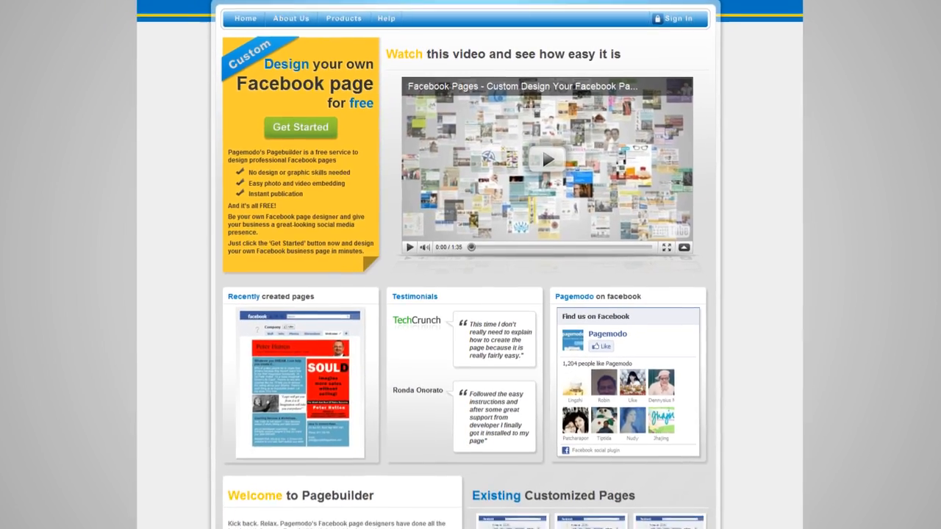
Step: Scroll the Pagebuilder homepage and choose Get Started to reach sign-up
scroll("down", 3)
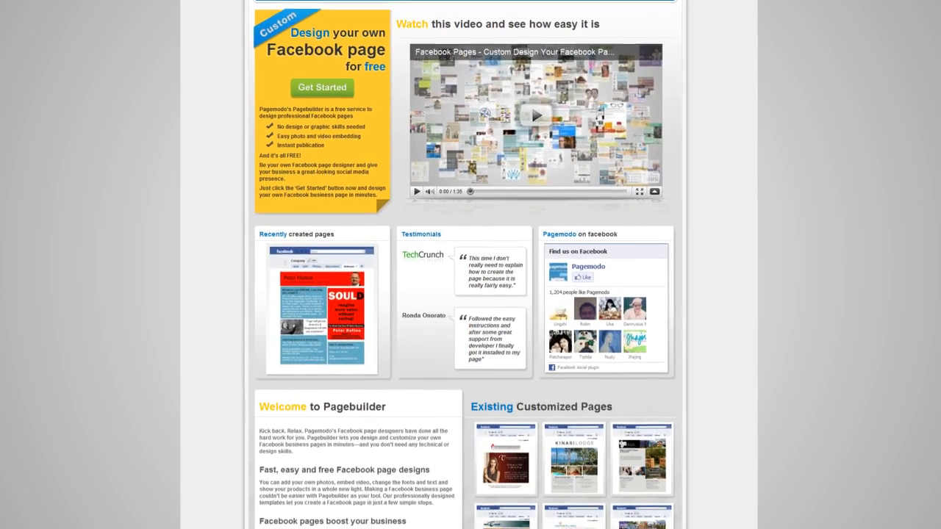
scroll("down", 3)
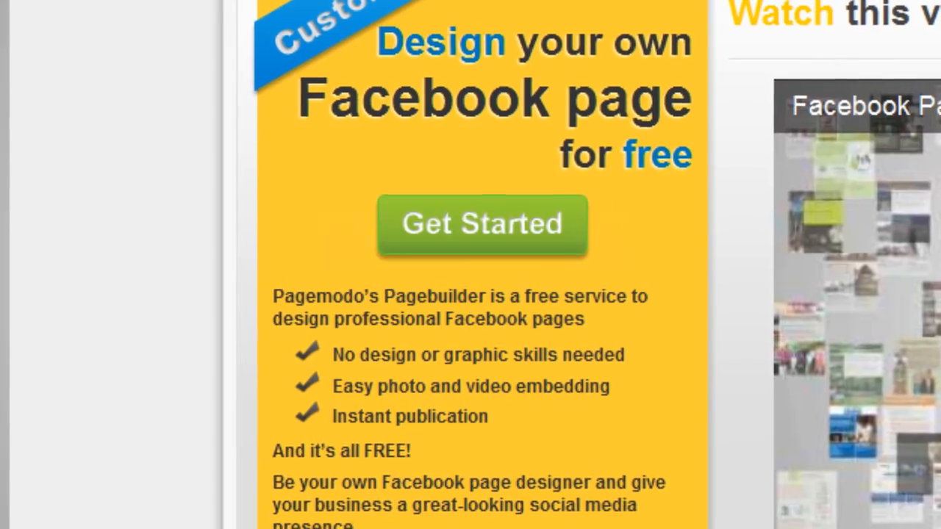
left_click(482, 224)
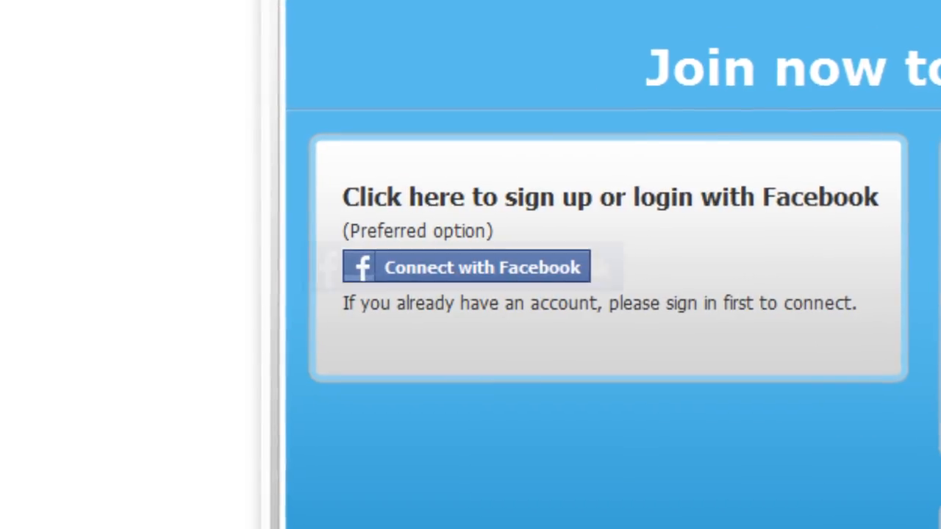
Step: Sign up with Connect with Facebook to open the Pagebuilder editor
left_click(465, 267)
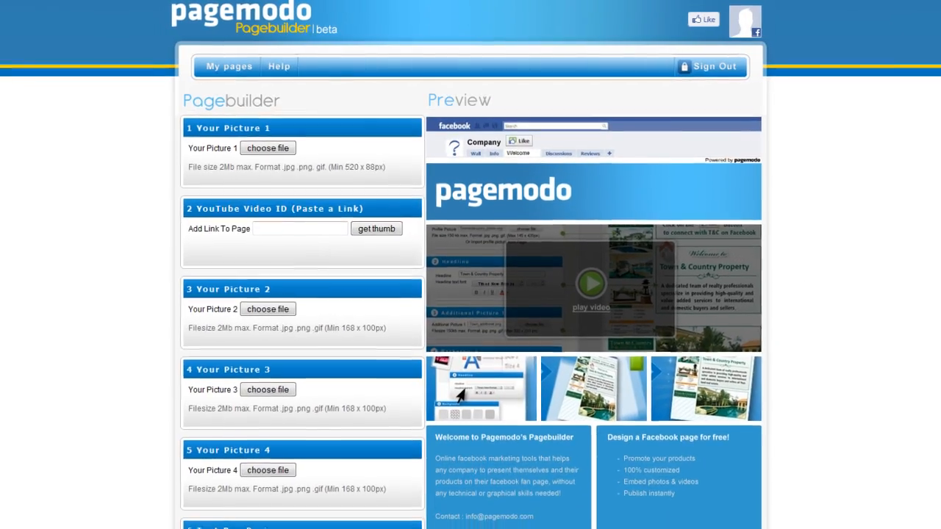
Step: Install the finished page from section 15, Install To Facebook
scroll("down", 3)
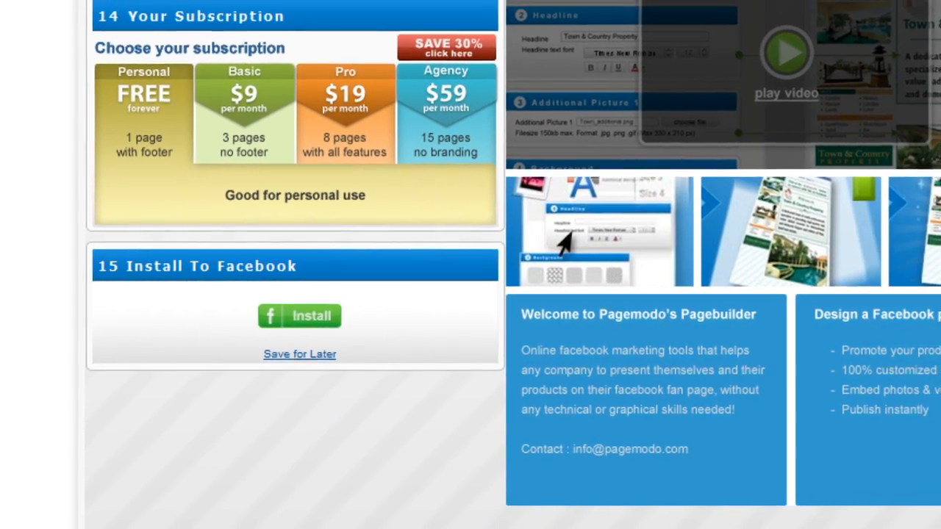
scroll("down", 3)
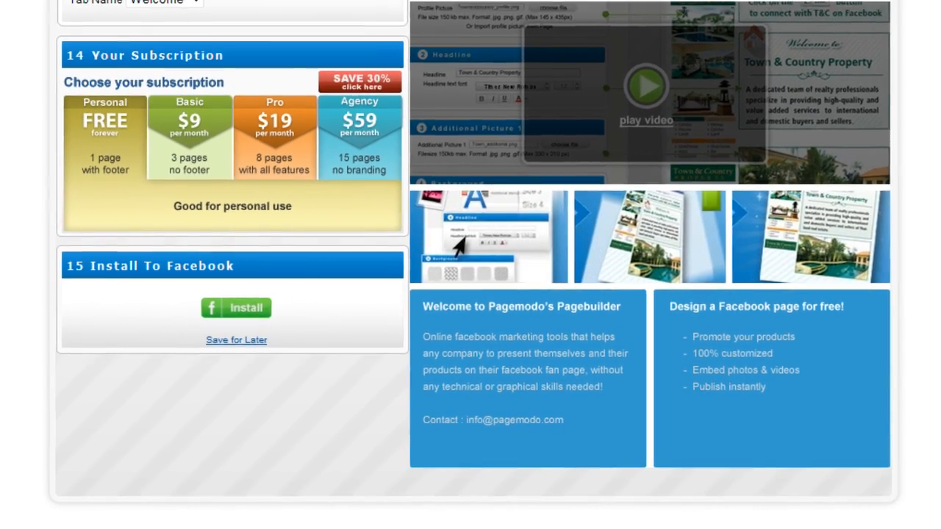
left_click(236, 307)
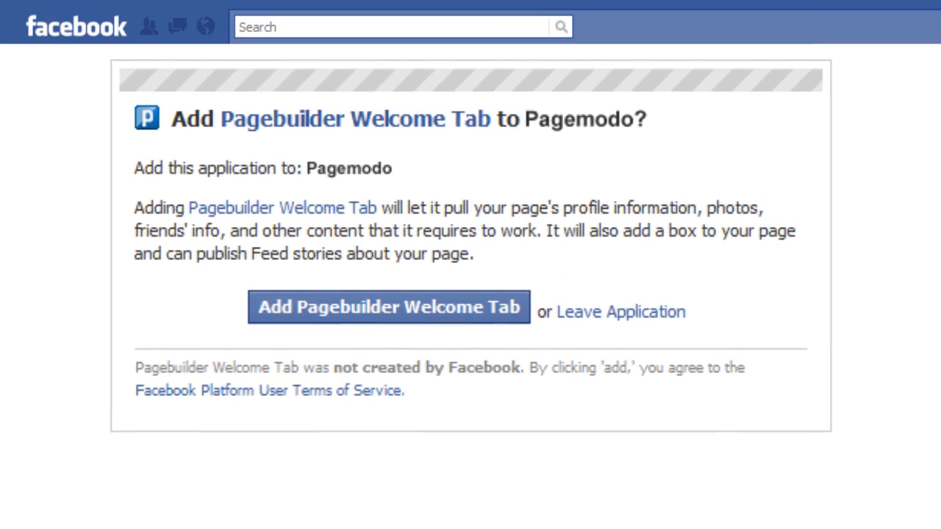
Step: Add the Pagebuilder Welcome Tab to Pagemodo and view the new Welcome tab
left_click(388, 306)
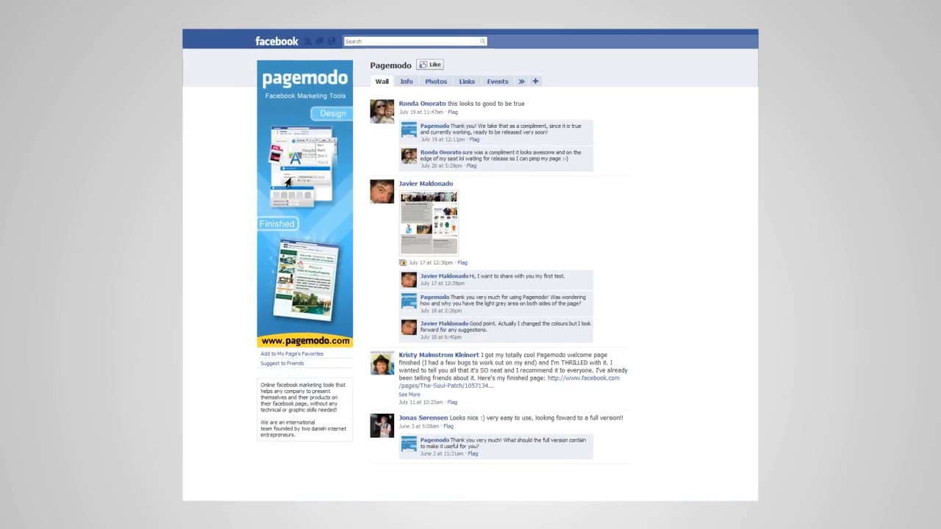
left_click(426, 93)
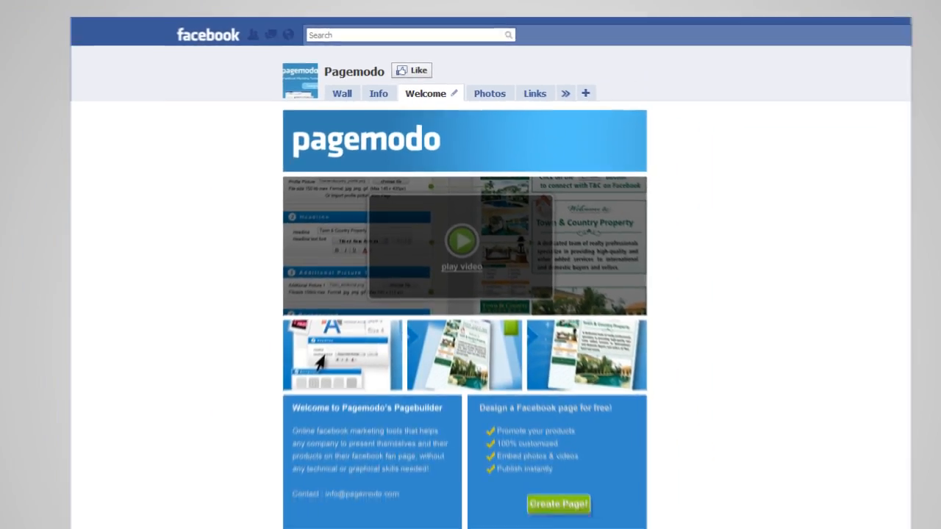